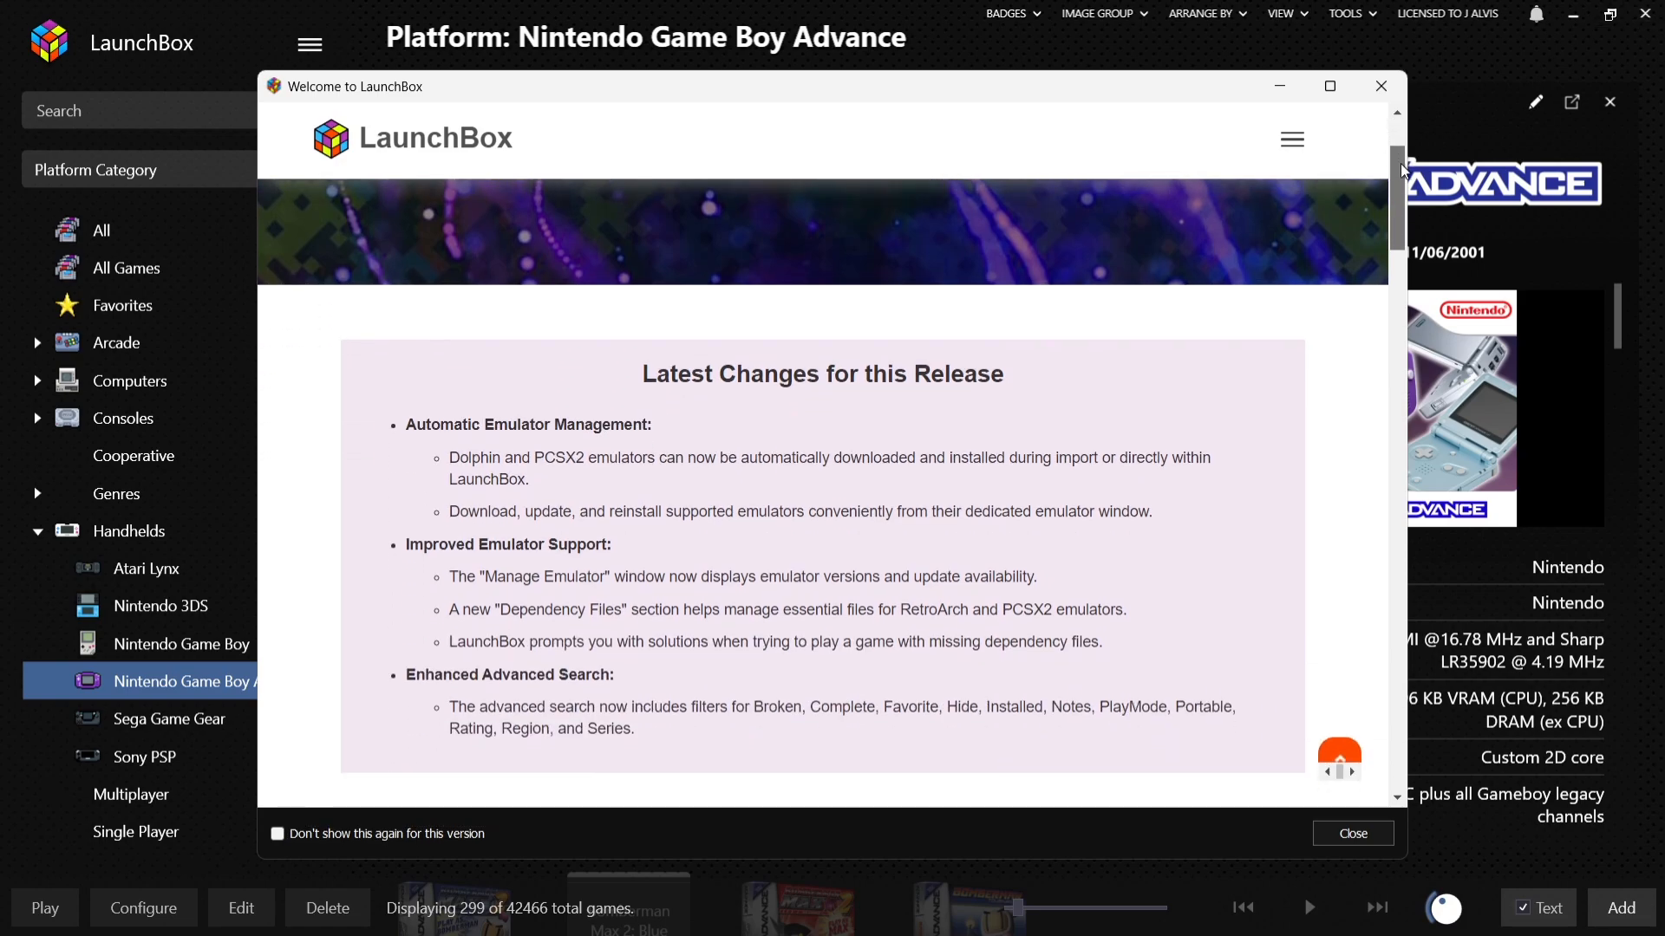
{"action": "scroll", "scroll_direction": "down", "scroll_amount": 3}
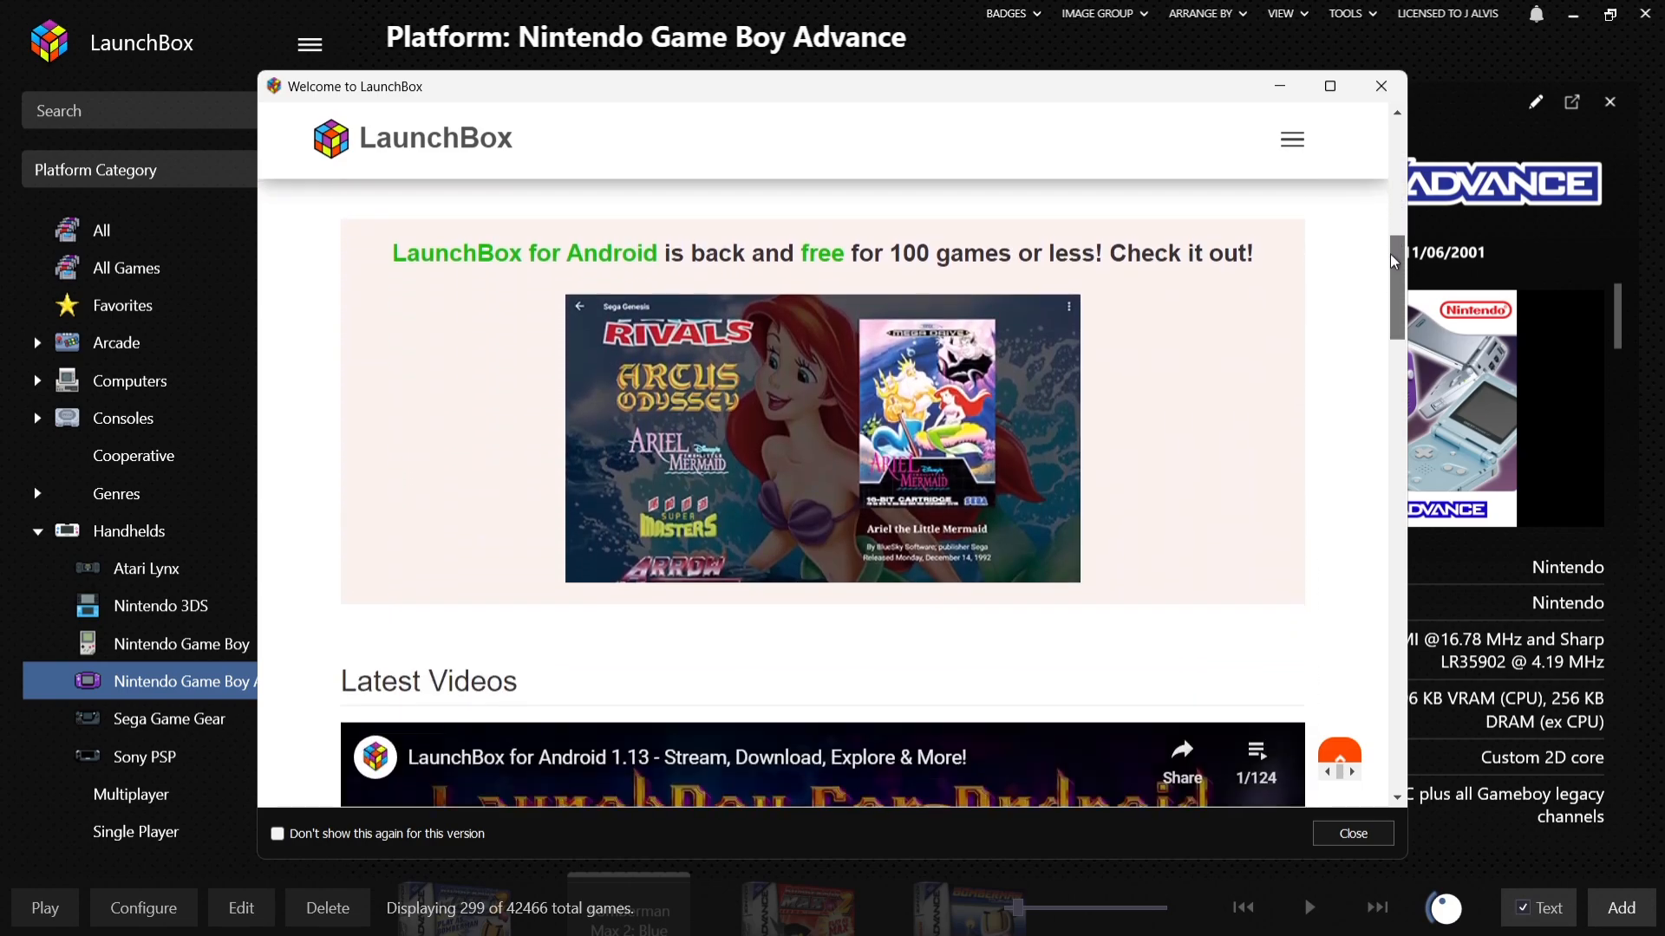
{"action": "scroll", "scroll_direction": "down", "scroll_amount": 3}
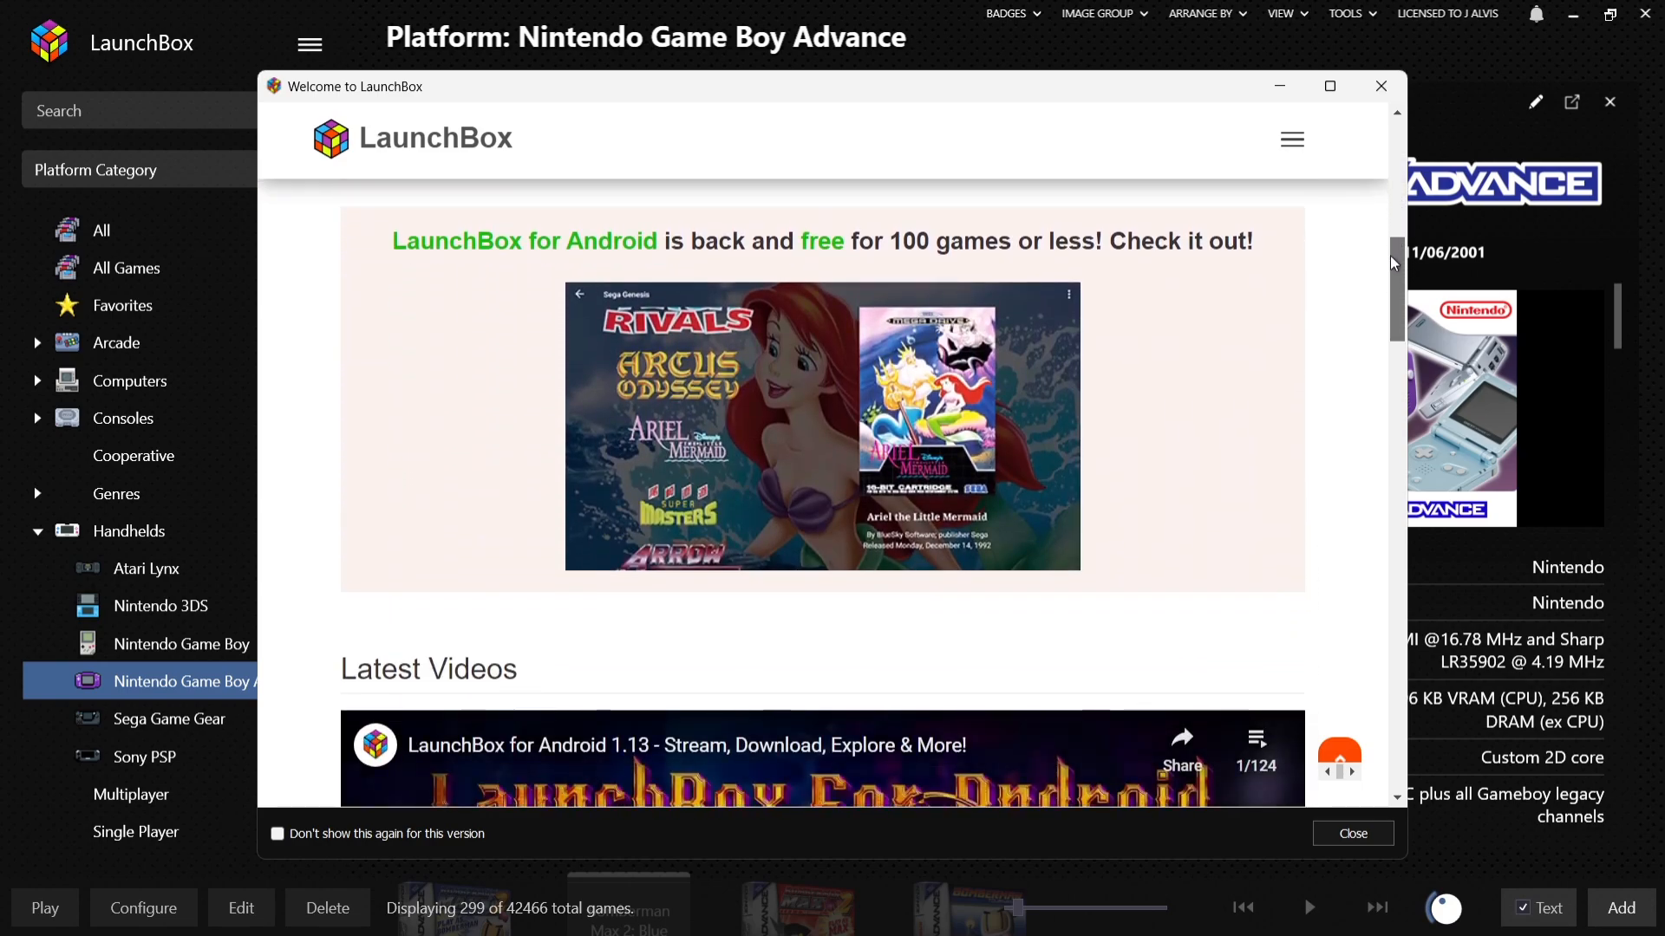
{"action": "scroll", "scroll_direction": "down", "scroll_amount": 3}
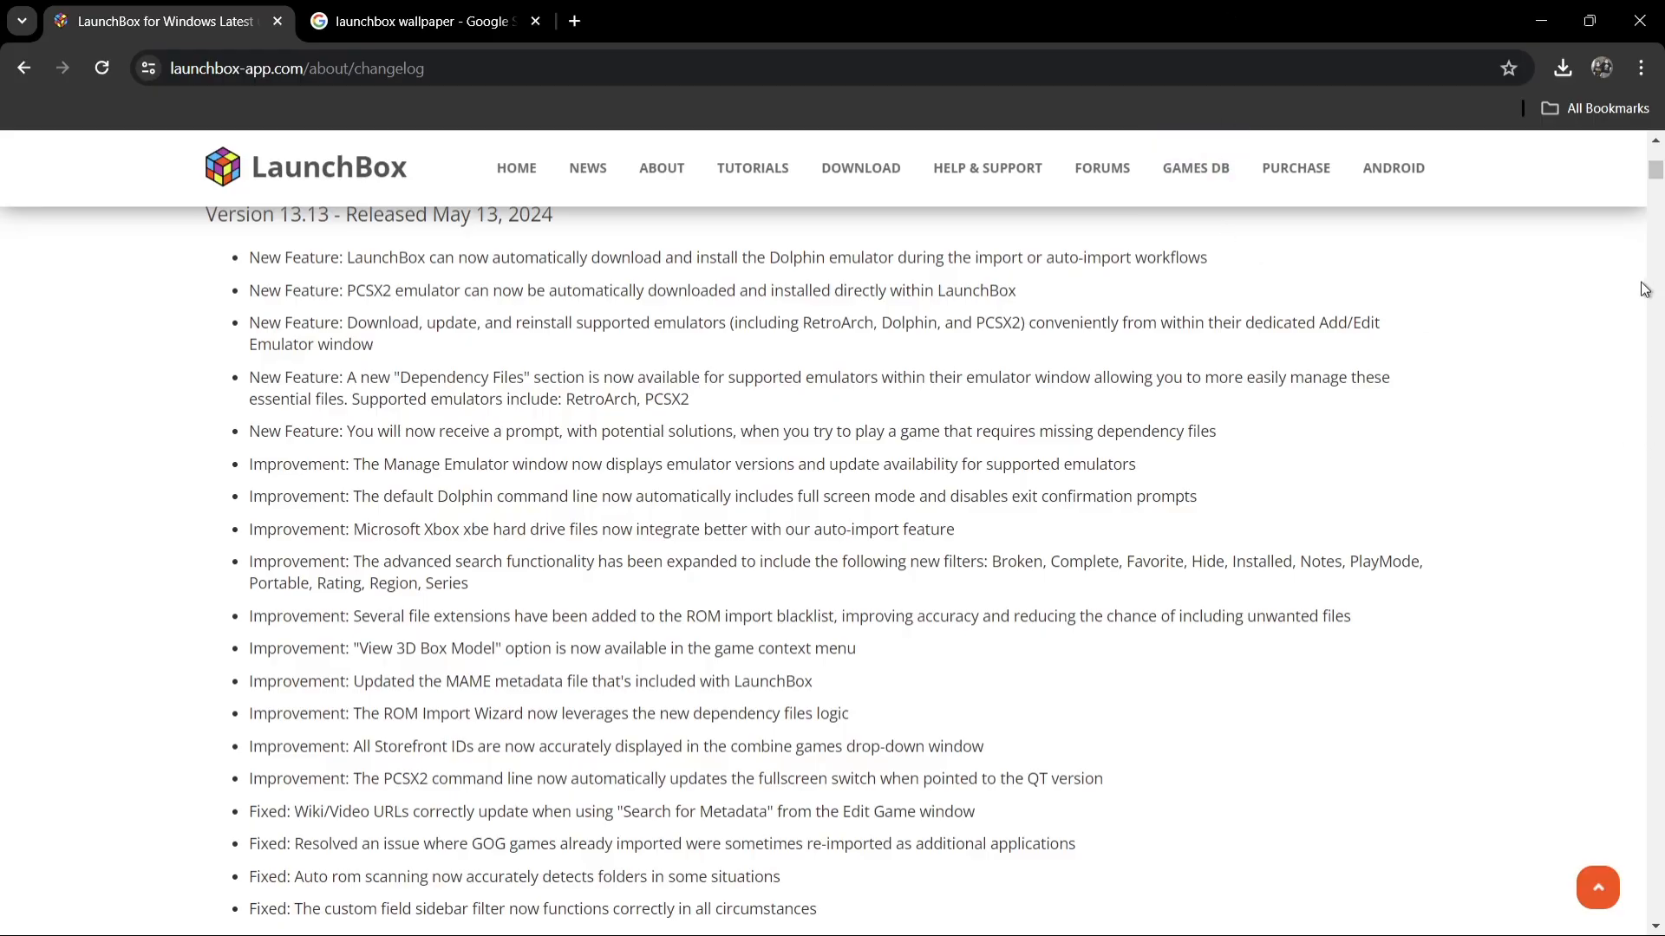
{"action": "scroll", "scroll_direction": "up", "scroll_amount": 3}
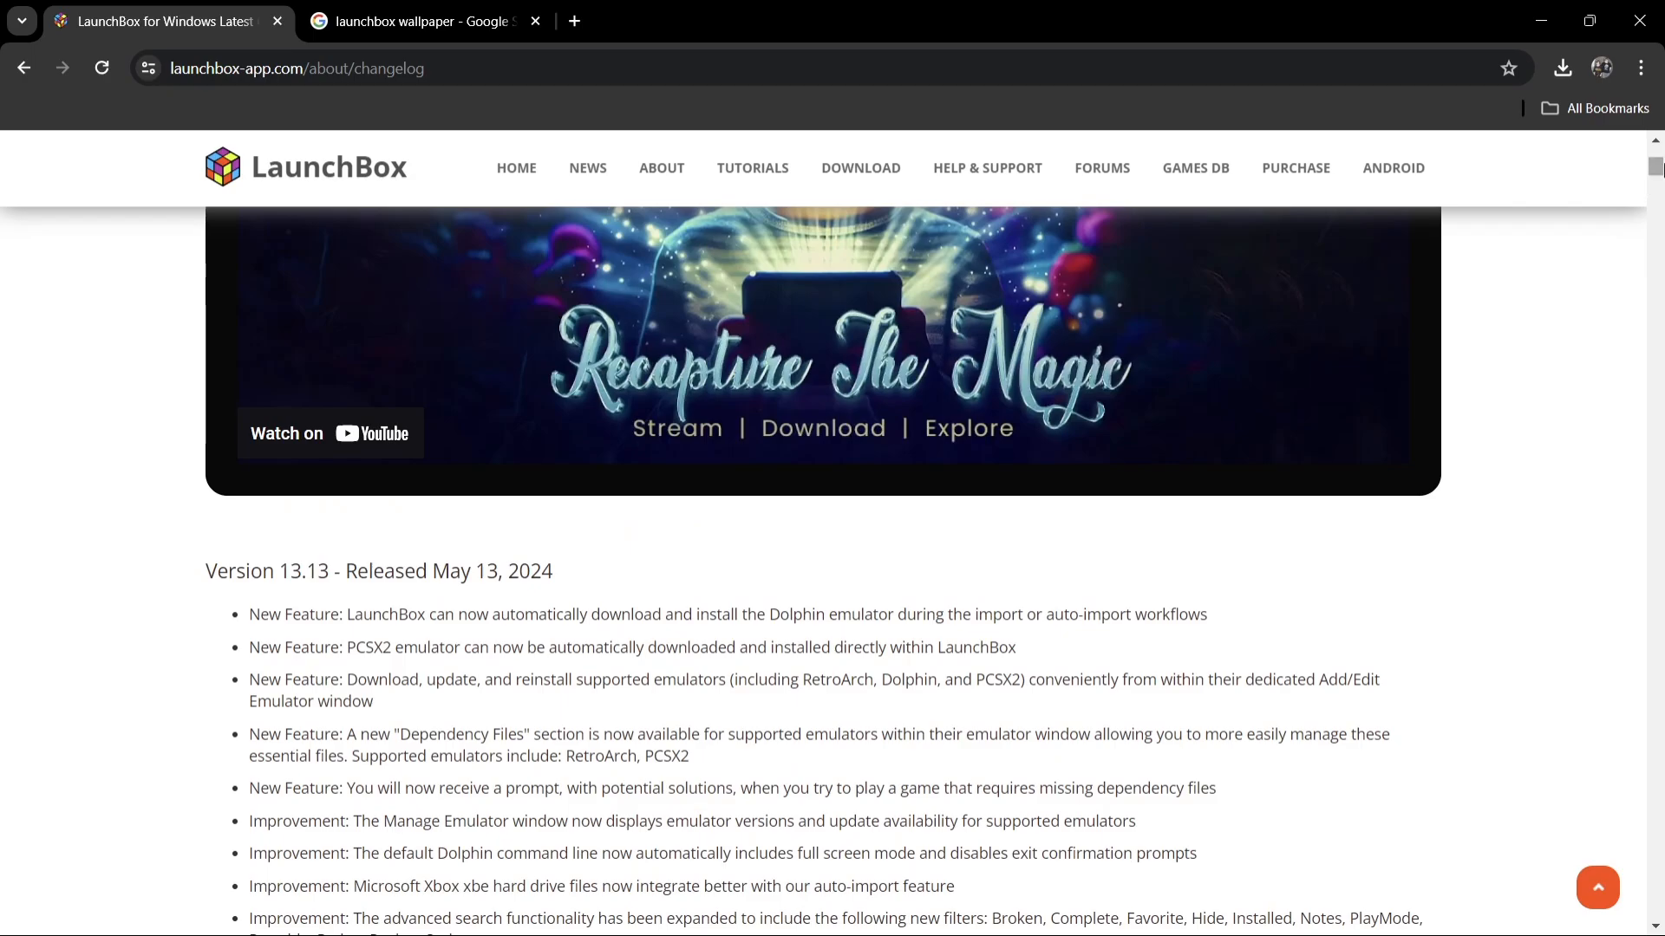
{"action": "scroll", "scroll_direction": "down", "scroll_amount": 3}
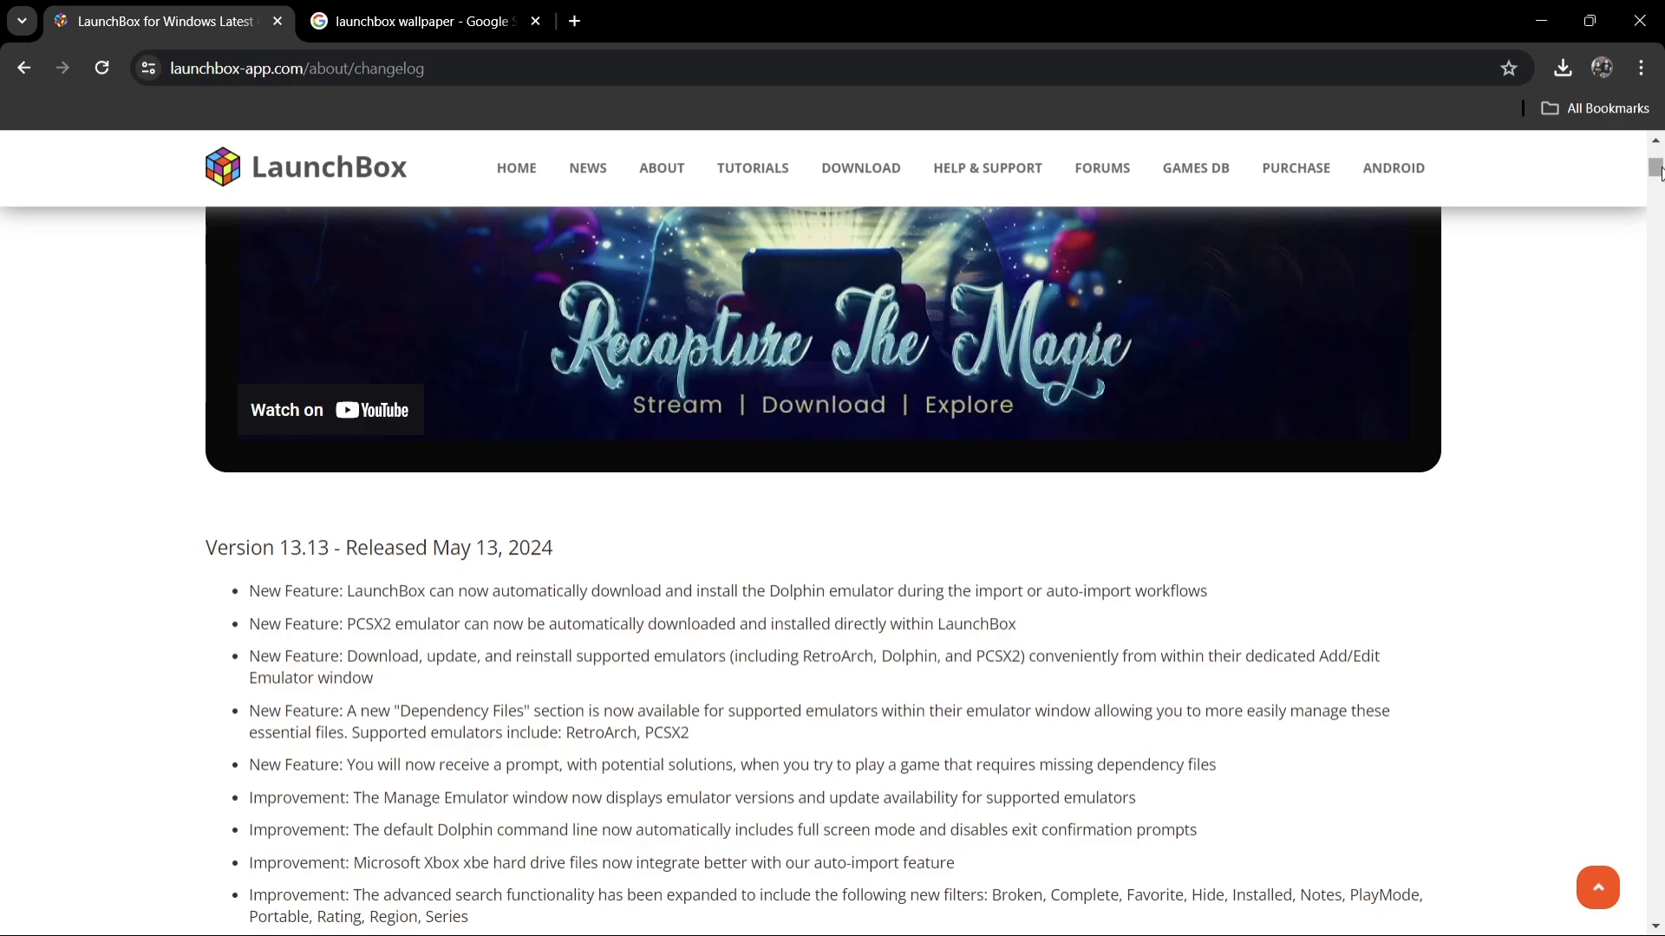
{"action": "scroll", "scroll_direction": "down", "scroll_amount": 3}
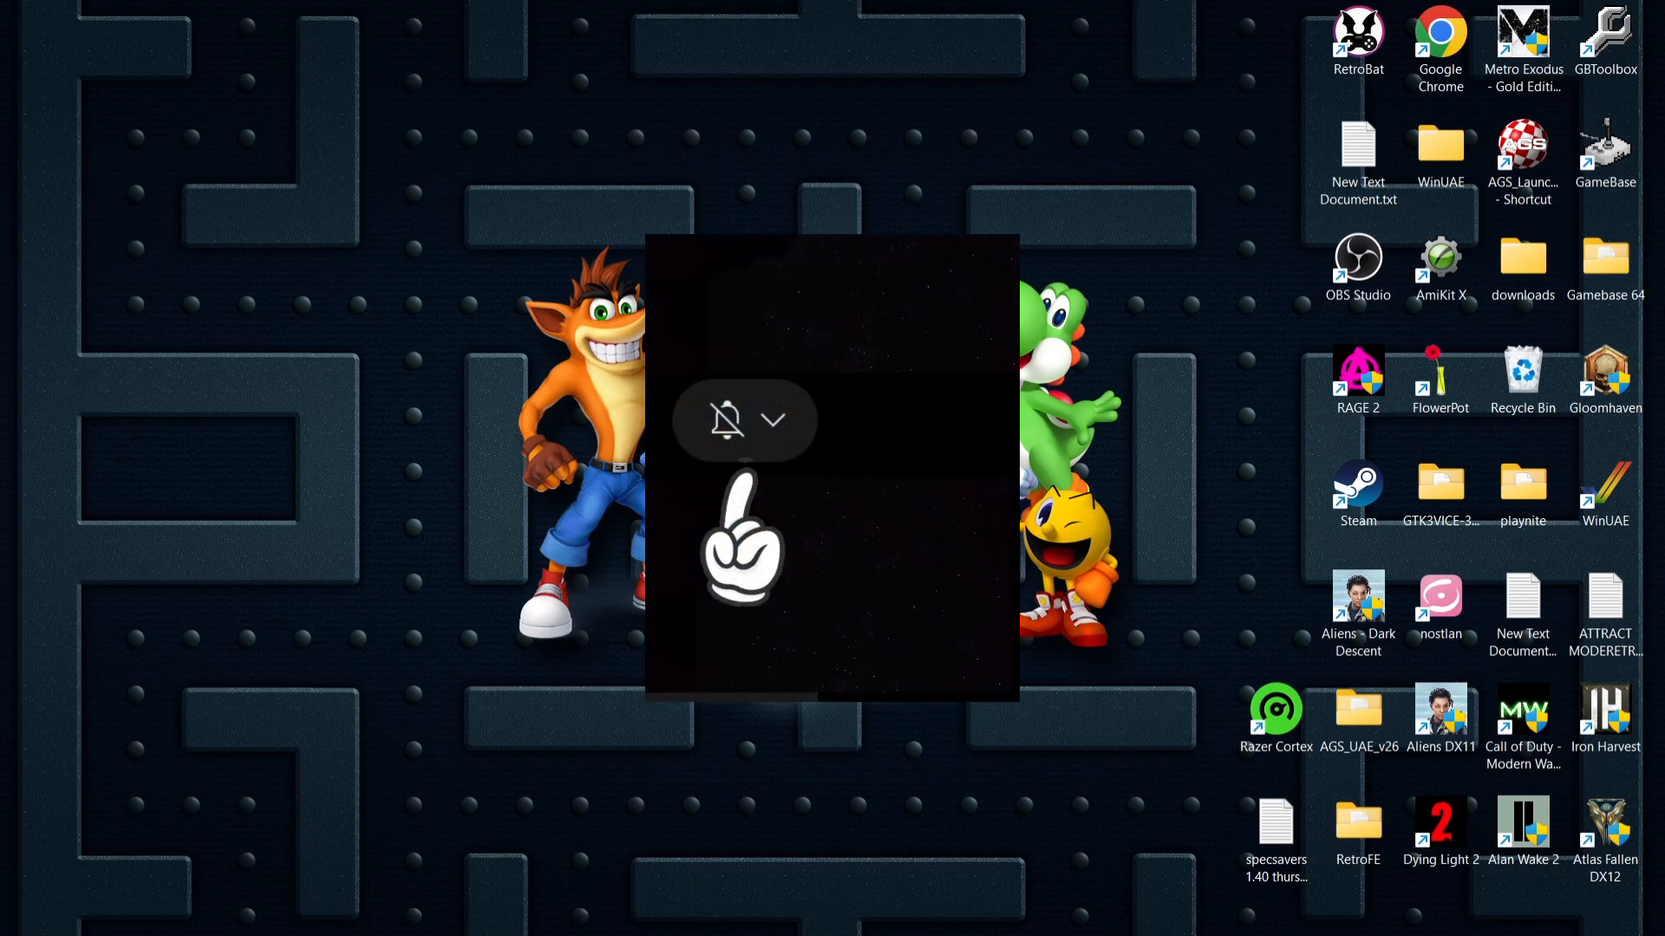
{"action": "left_click", "coordinate": [775, 420]}
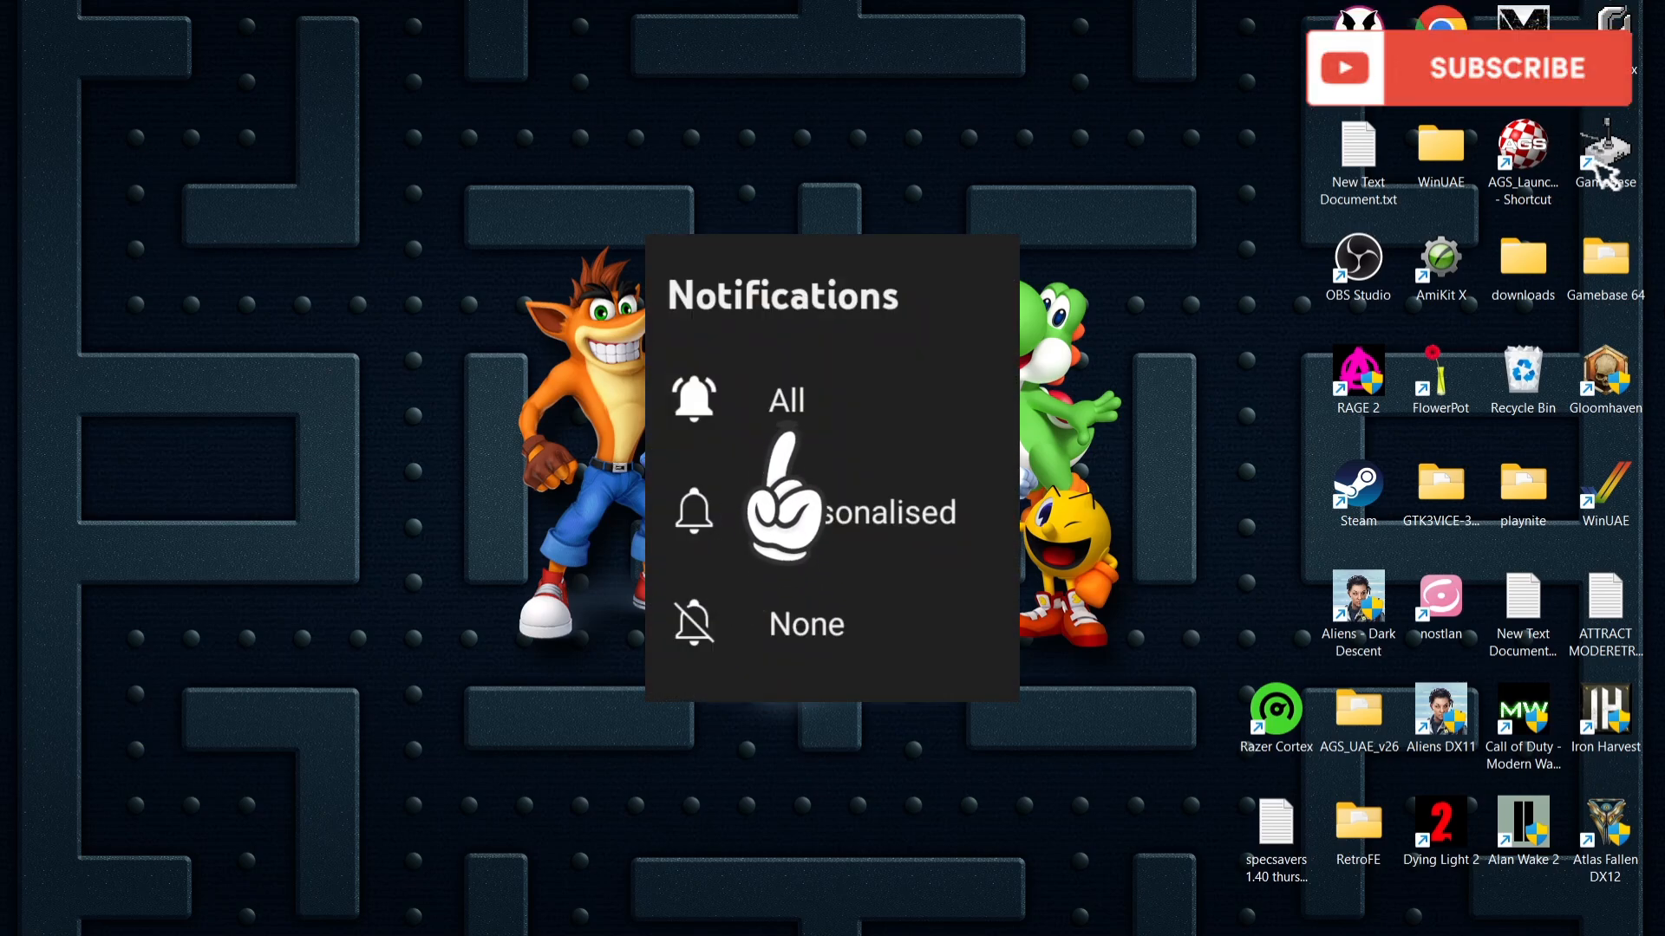